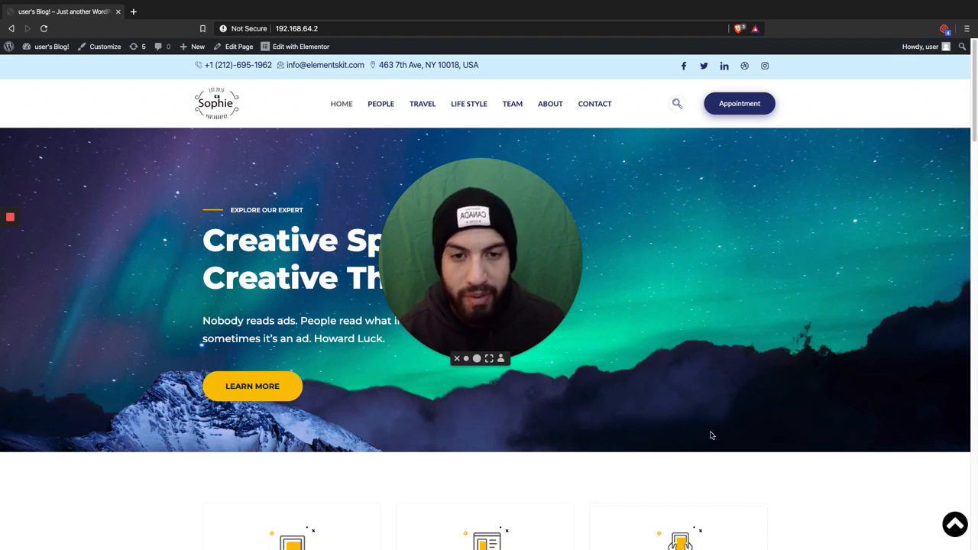
- From the live site, reach the dashboard and show the Installed Plugins list with Elementor and Piotnet Addons
{"action": "scroll", "scroll_direction": "down", "scroll_amount": 3}
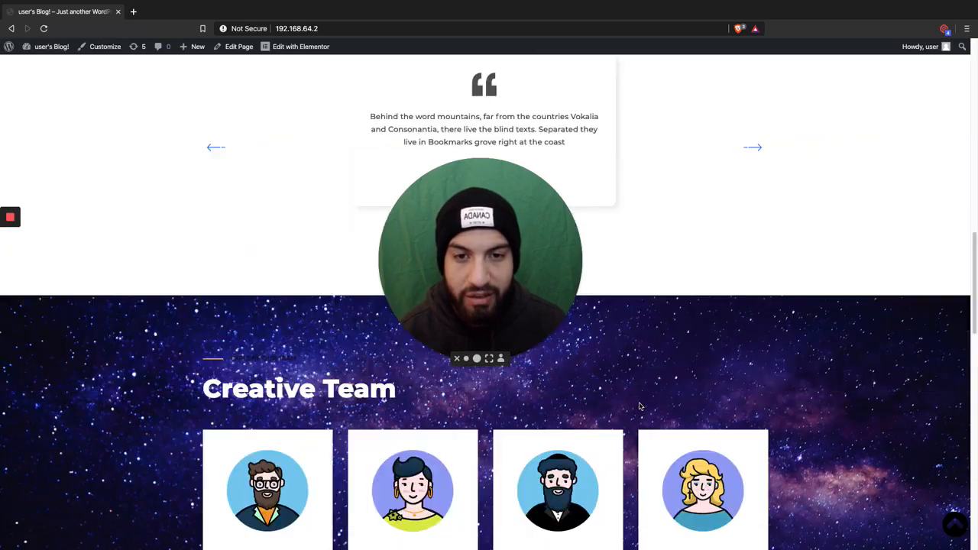
{"action": "scroll", "scroll_direction": "down", "scroll_amount": 3}
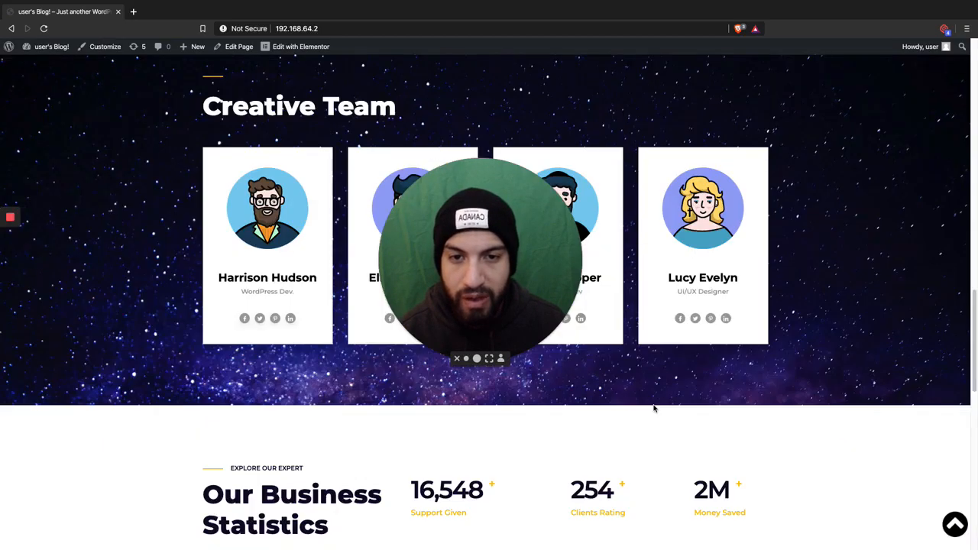
{"action": "scroll", "scroll_direction": "up", "scroll_amount": 3}
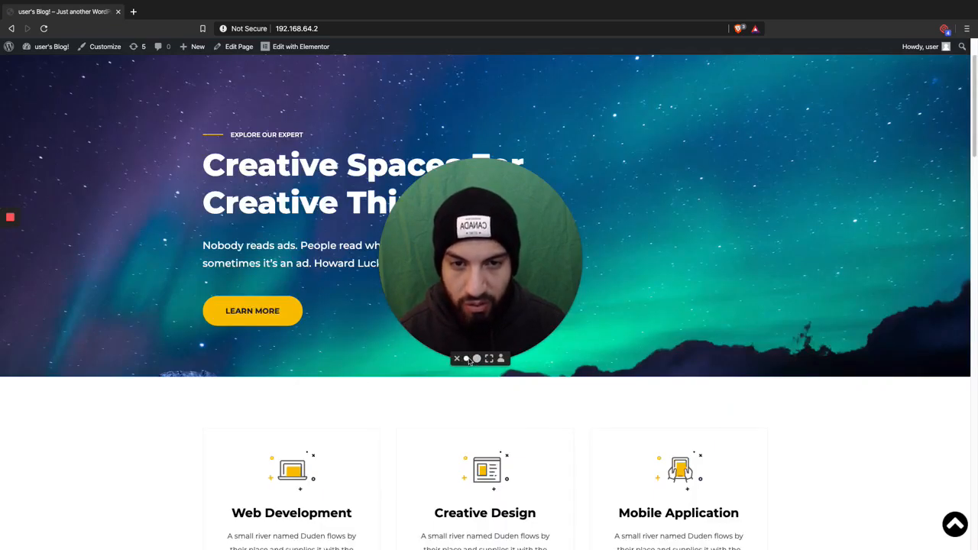
{"action": "scroll", "scroll_direction": "down", "scroll_amount": 3}
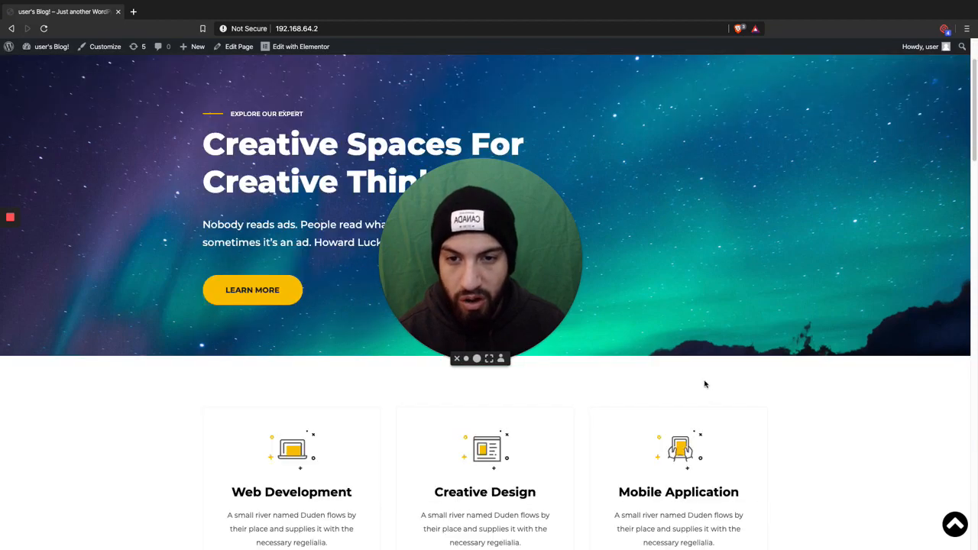
{"action": "scroll", "scroll_direction": "down", "scroll_amount": 3}
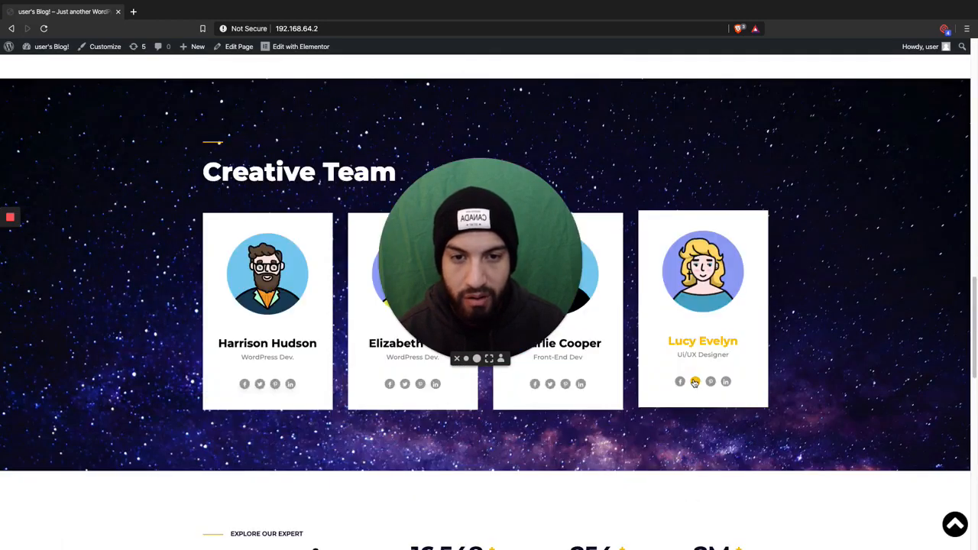
{"action": "scroll", "scroll_direction": "down", "scroll_amount": 3}
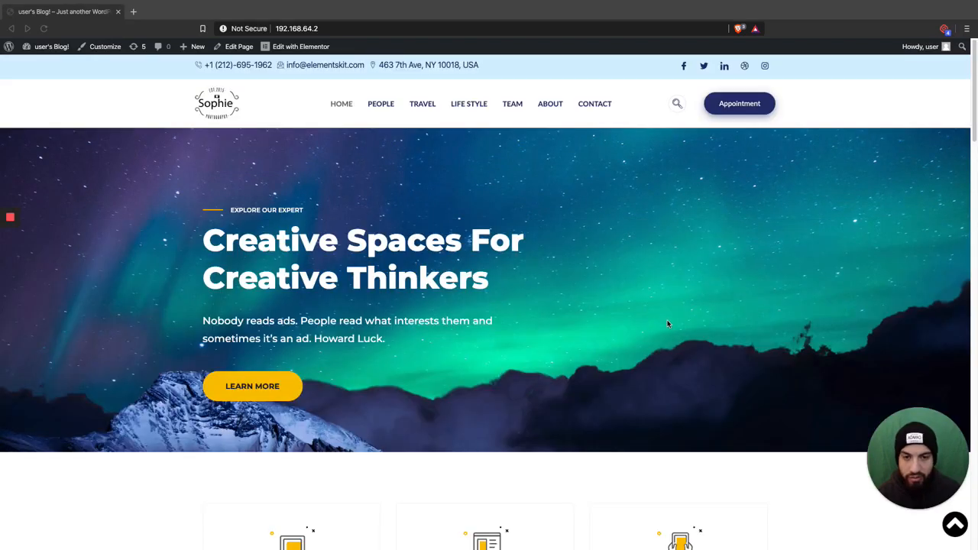
{"action": "mouse_move", "coordinate": [419, 221]}
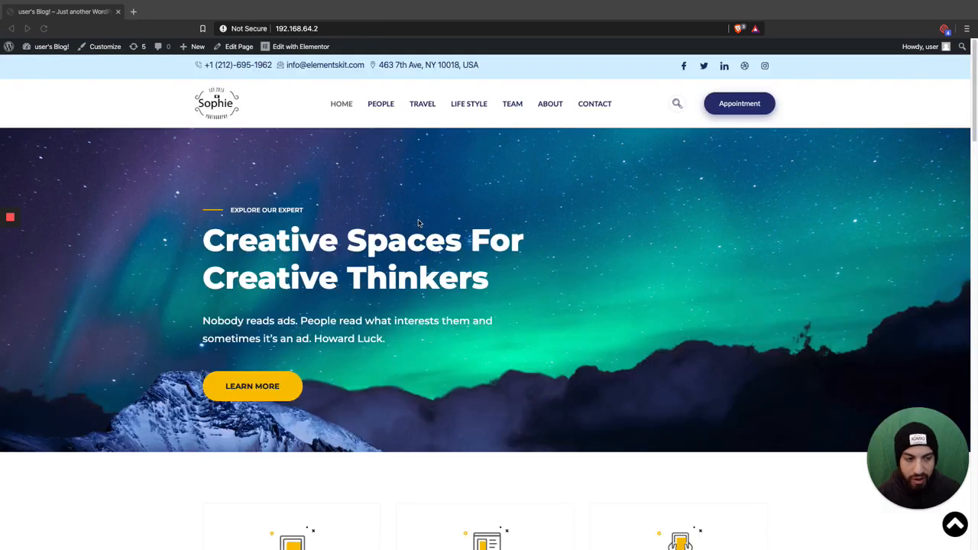
{"action": "scroll", "scroll_direction": "down", "scroll_amount": 3}
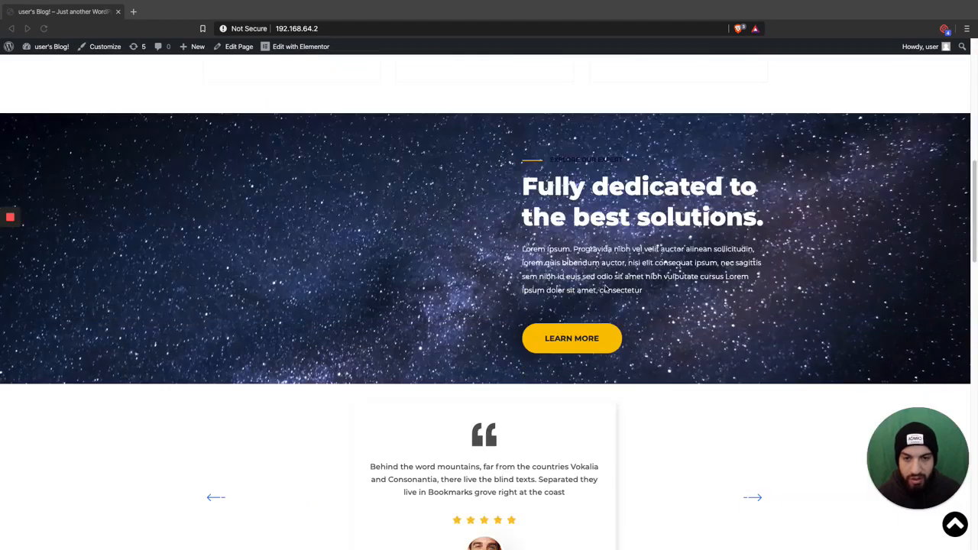
{"action": "scroll", "scroll_direction": "down", "scroll_amount": 3}
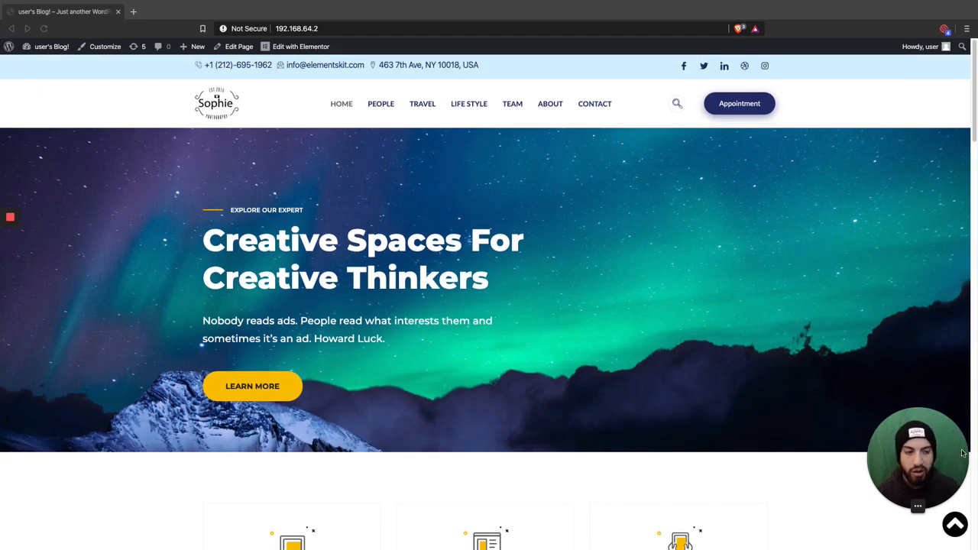
{"action": "scroll", "scroll_direction": "down", "scroll_amount": 3}
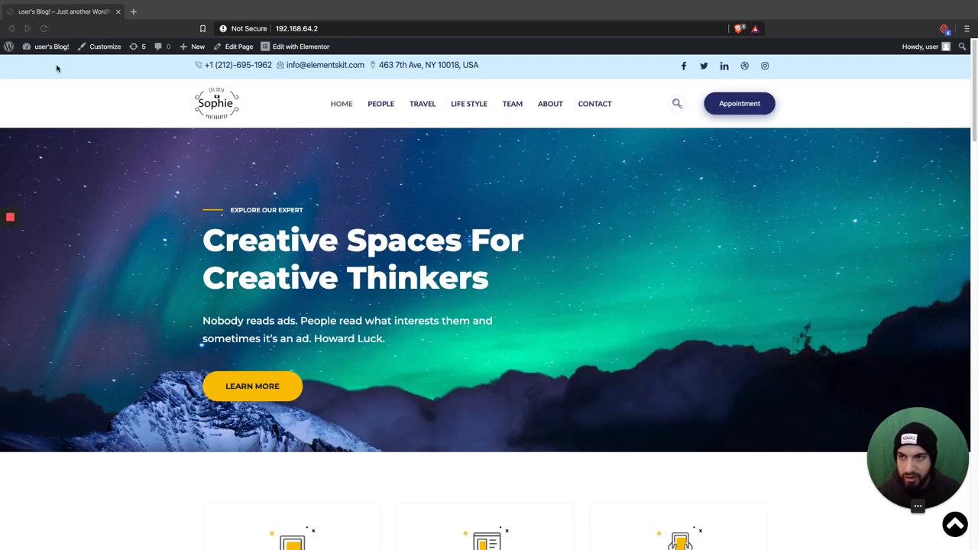
{"action": "left_click", "coordinate": [52, 46]}
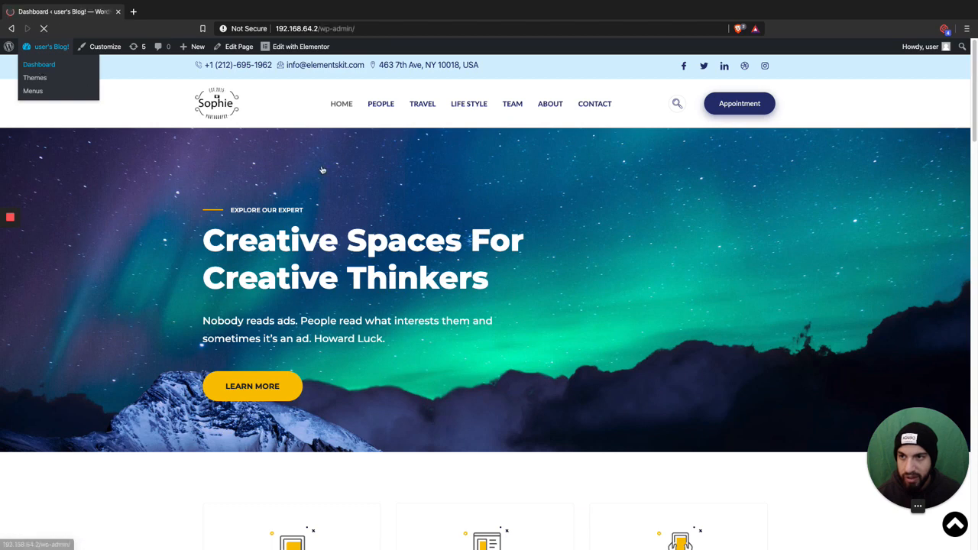
{"action": "left_click", "coordinate": [40, 65]}
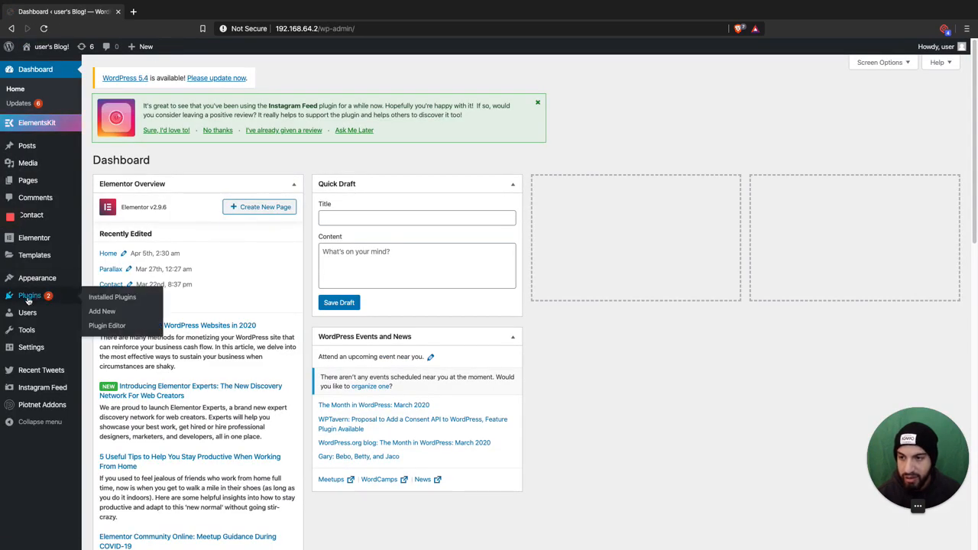
{"action": "left_click", "coordinate": [113, 297]}
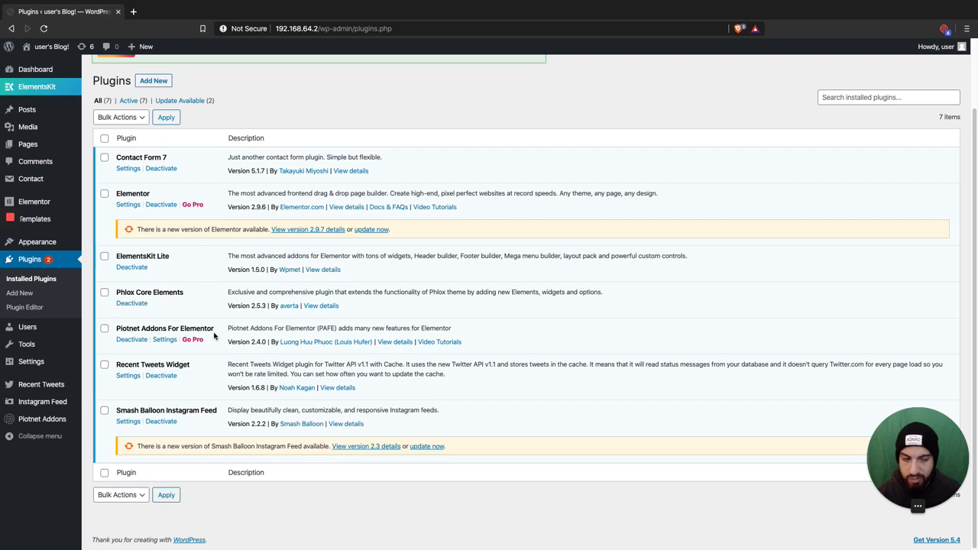
{"action": "mouse_move", "coordinate": [217, 338]}
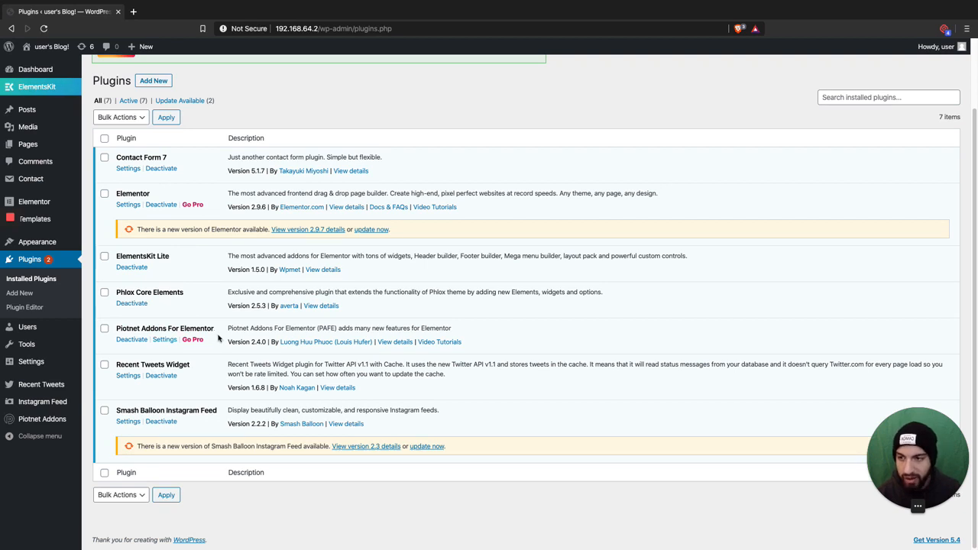
- From Pages, load the Home page with its aurora hero into the Elementor editor
{"action": "left_click", "coordinate": [27, 144]}
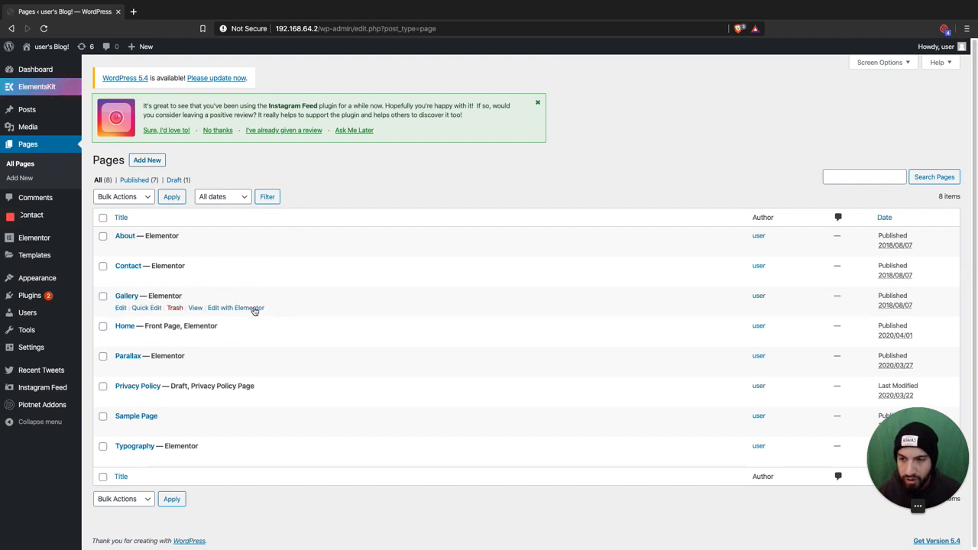
{"action": "mouse_move", "coordinate": [246, 342]}
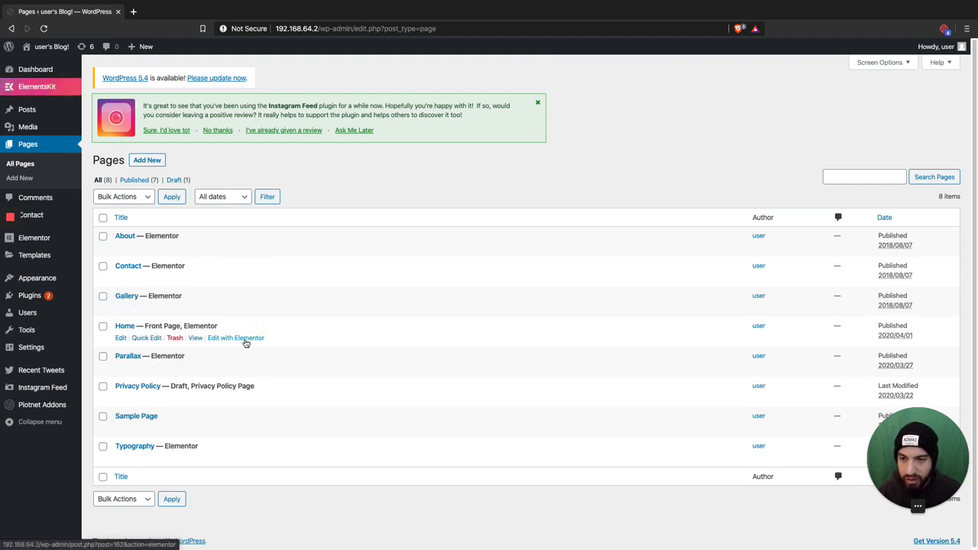
{"action": "left_click", "coordinate": [236, 338]}
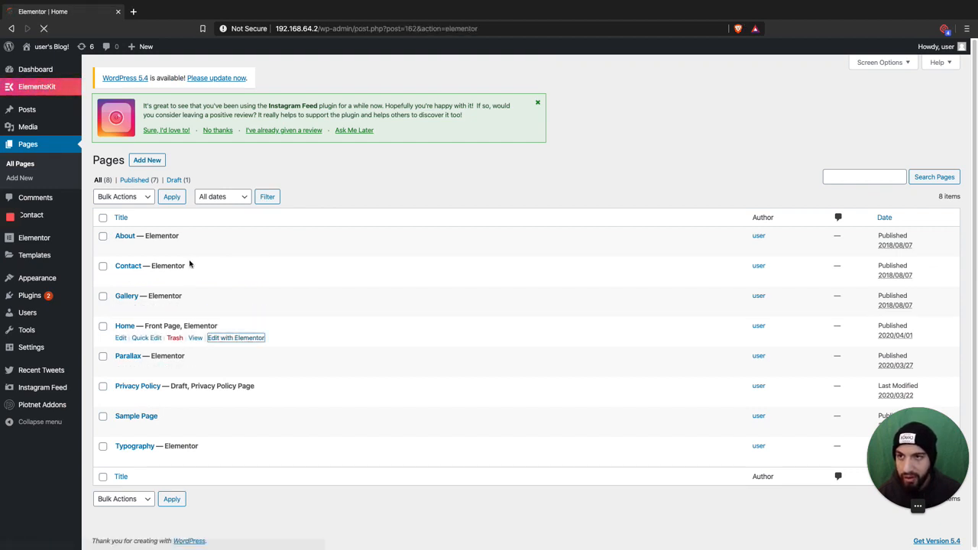
{"action": "left_click", "coordinate": [236, 338]}
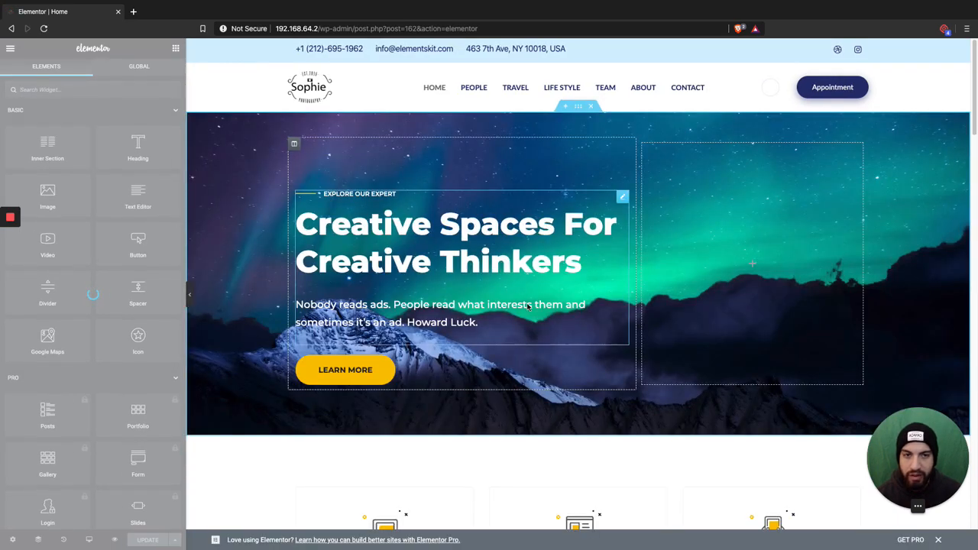
{"action": "scroll", "scroll_direction": "down", "scroll_amount": 3}
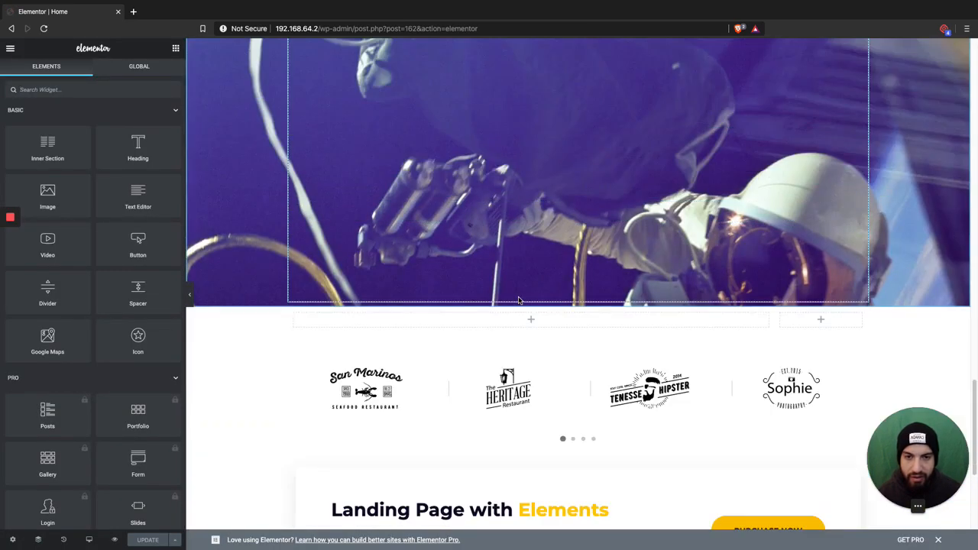
{"action": "scroll", "scroll_direction": "up", "scroll_amount": 3}
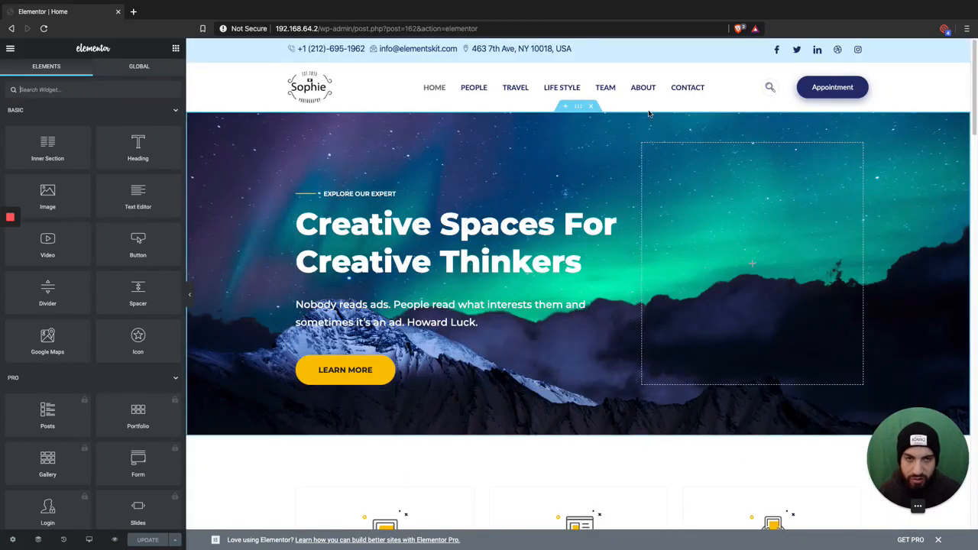
- Select the hero section and expand the PAFE Particles group on its PAFE tab
{"action": "left_click", "coordinate": [578, 107]}
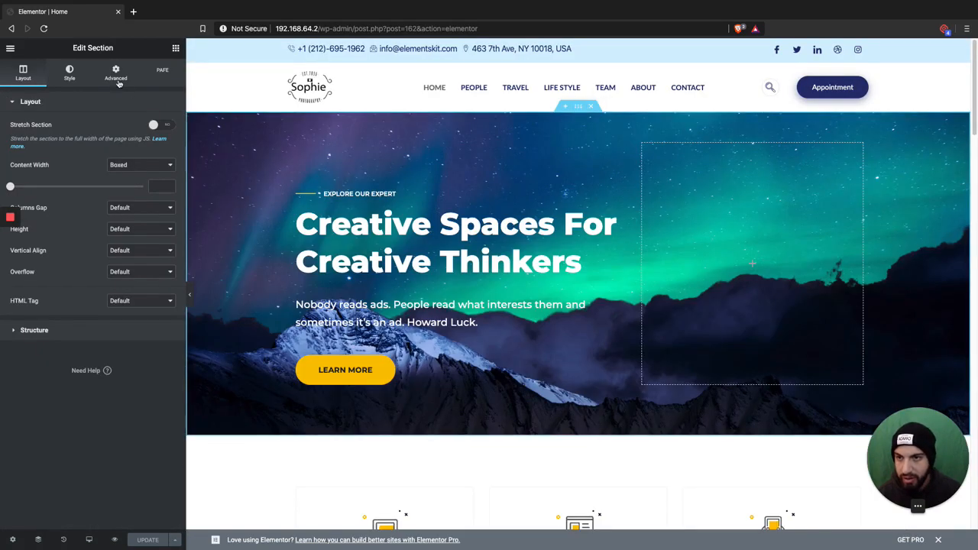
{"action": "left_click", "coordinate": [162, 74]}
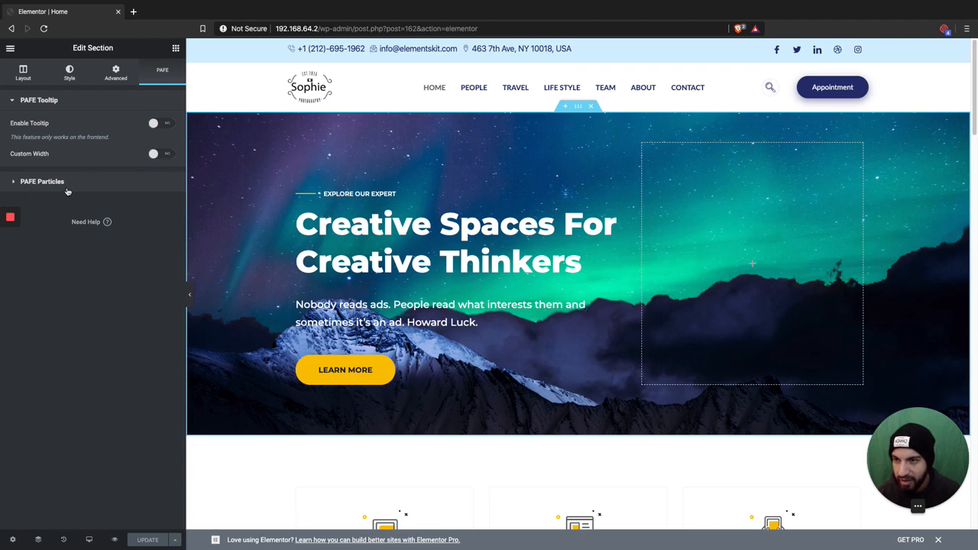
{"action": "mouse_move", "coordinate": [89, 191]}
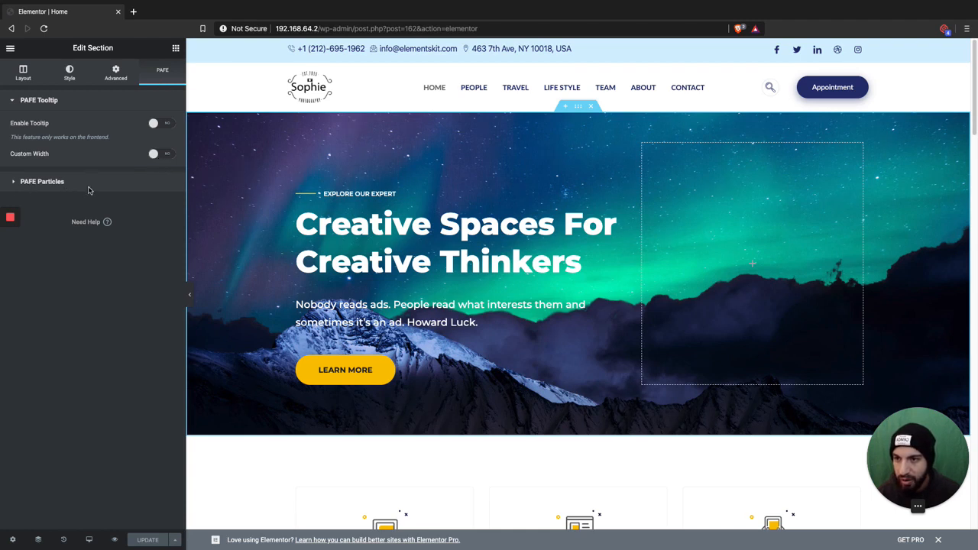
{"action": "left_click", "coordinate": [43, 181]}
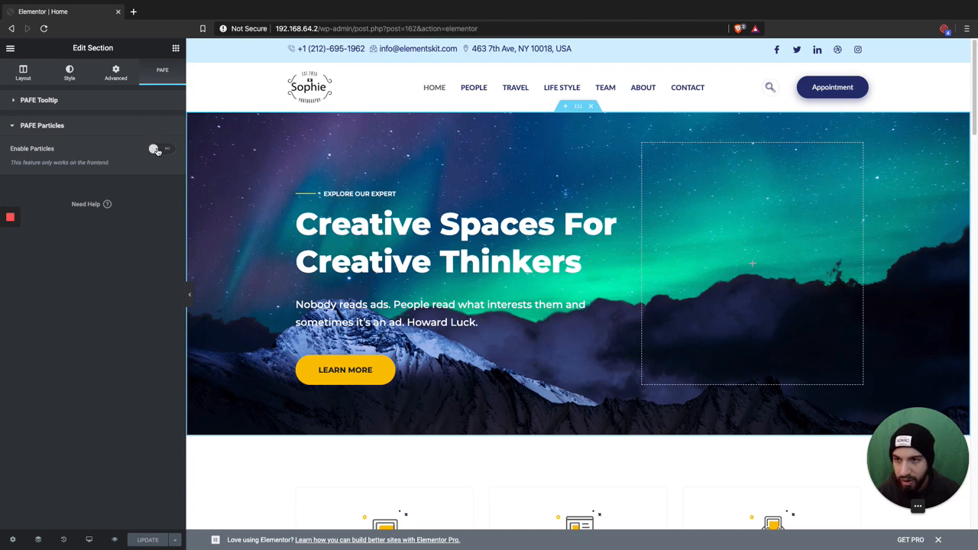
- Enable particles on the hero section and keep their white colour
{"action": "left_click", "coordinate": [162, 148]}
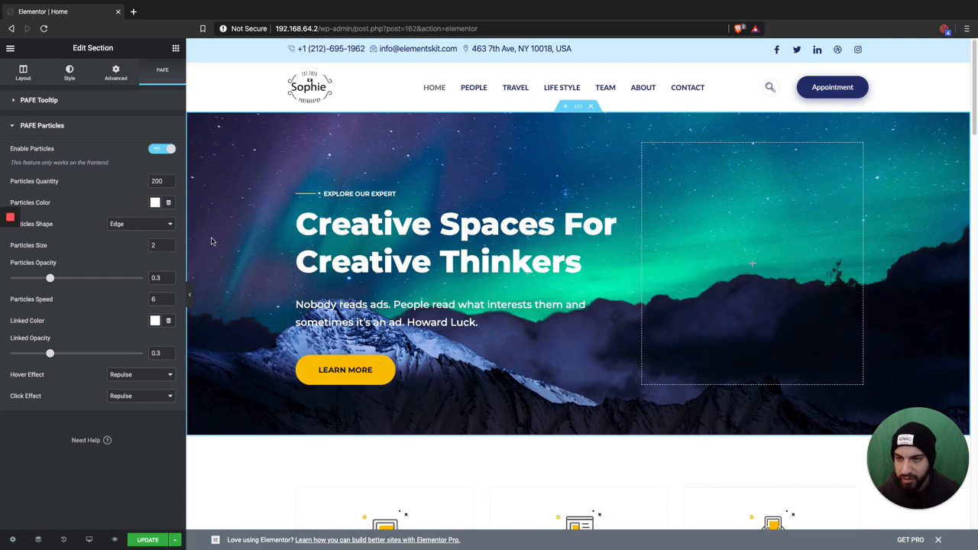
{"action": "left_click", "coordinate": [156, 201]}
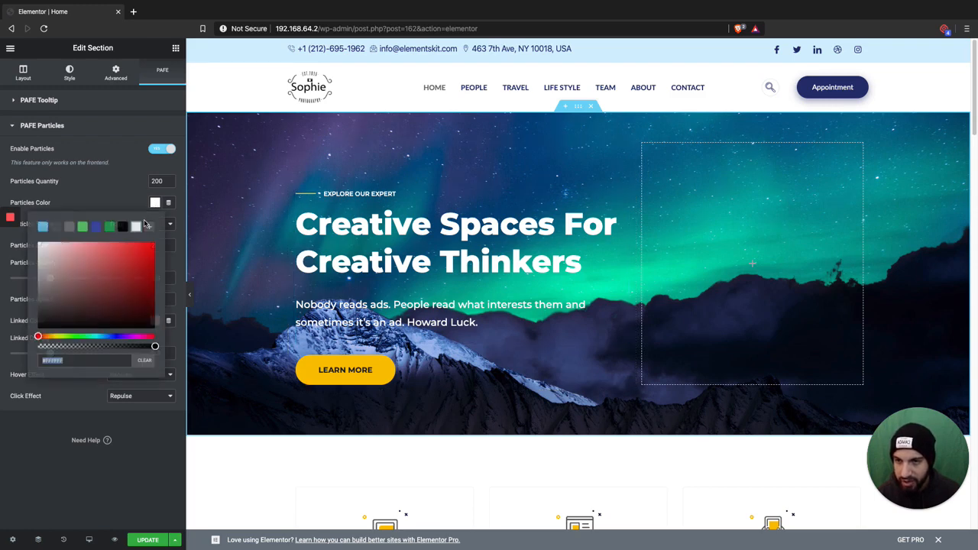
{"action": "left_click", "coordinate": [156, 202]}
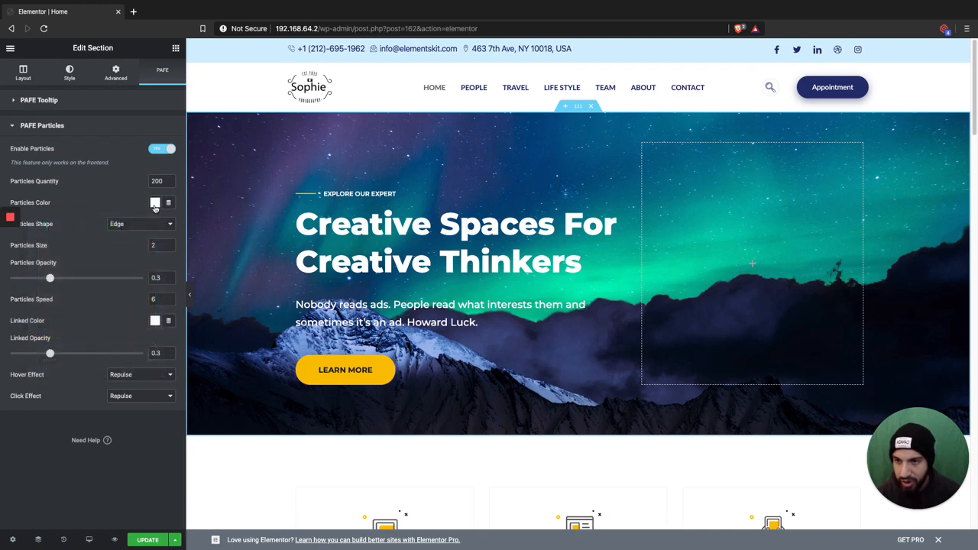
{"action": "left_click", "coordinate": [156, 202]}
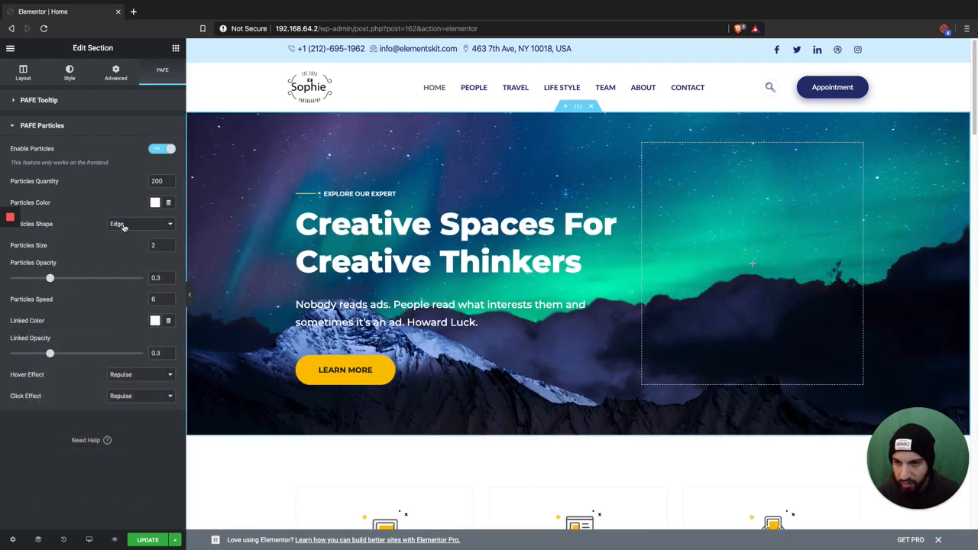
{"action": "mouse_move", "coordinate": [135, 499]}
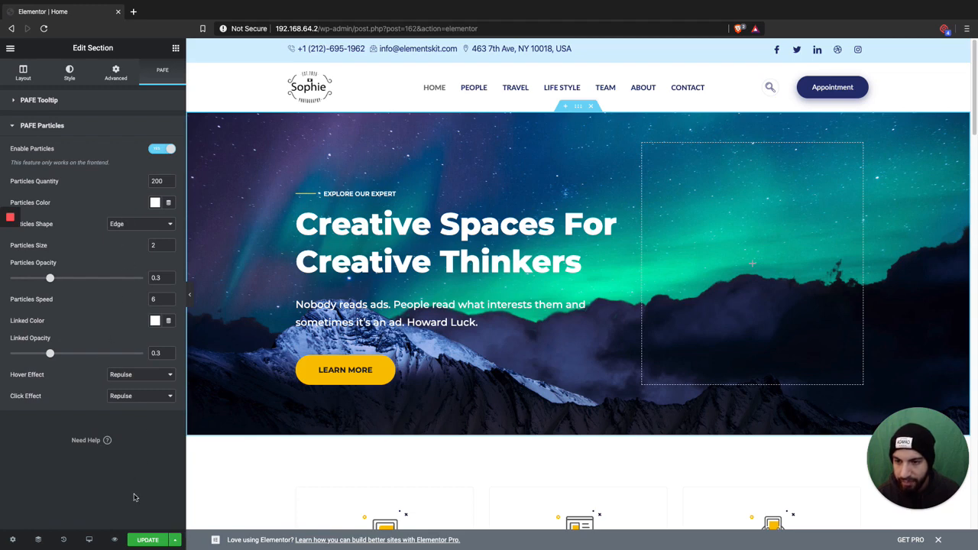
{"action": "left_click", "coordinate": [140, 223]}
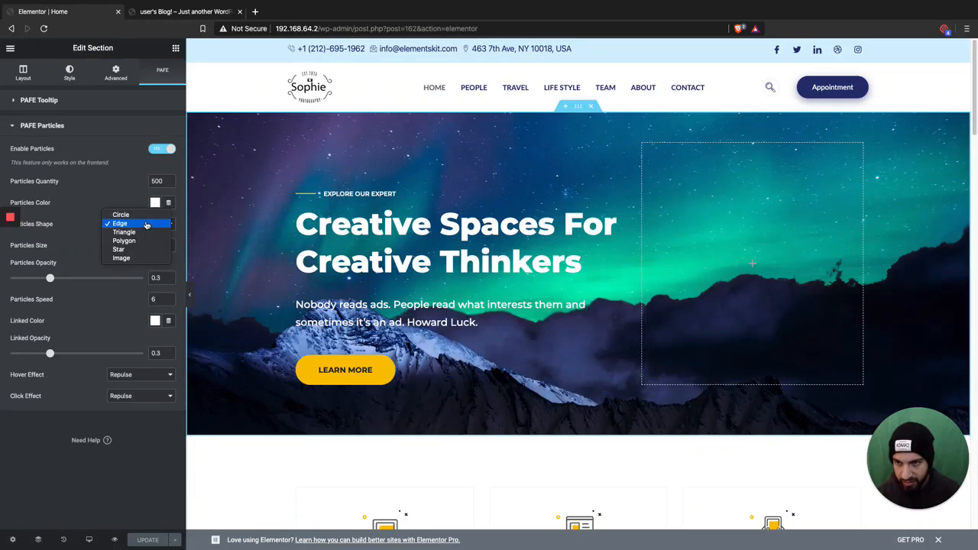
- Make the particles circles, set quantity to 200 and adjust the particle size
{"action": "left_click", "coordinate": [121, 214]}
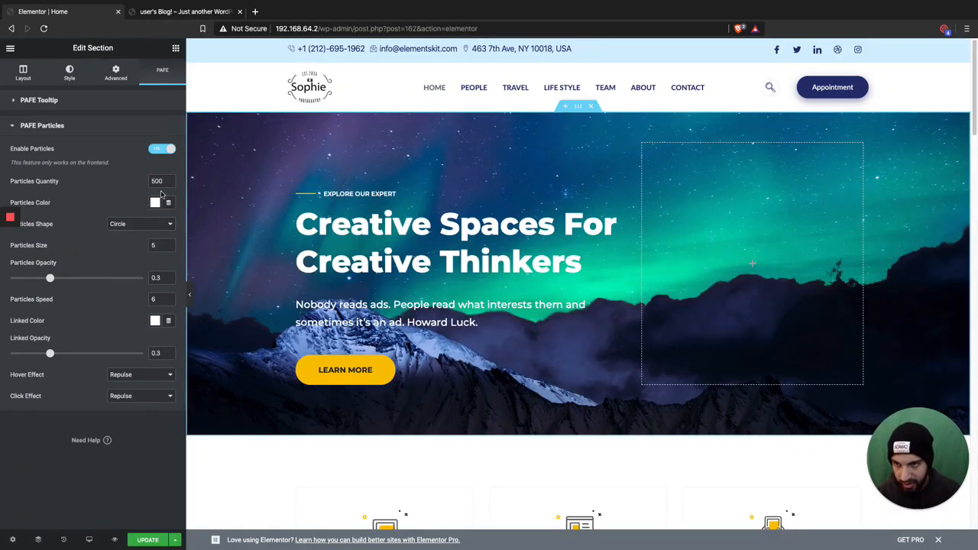
{"action": "type", "text": "200"}
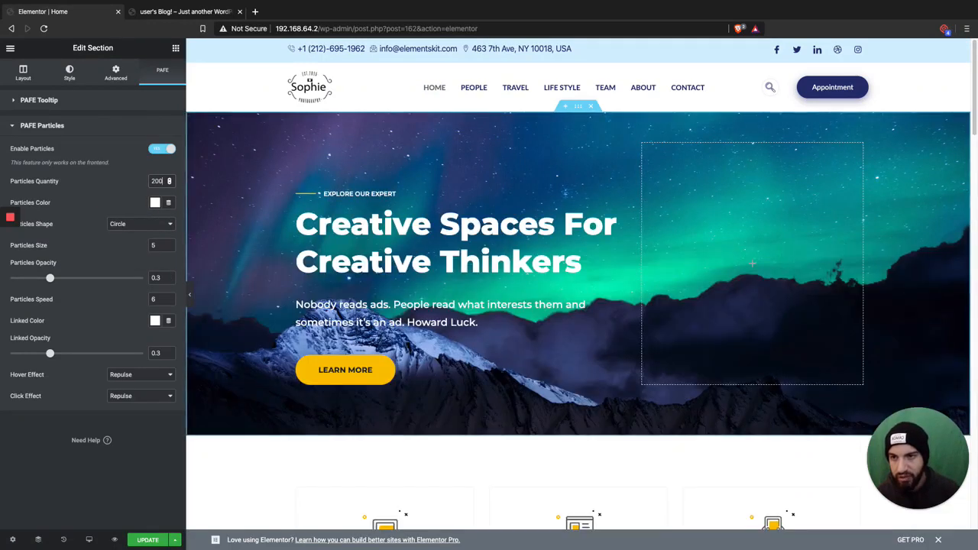
{"action": "left_click", "coordinate": [156, 245]}
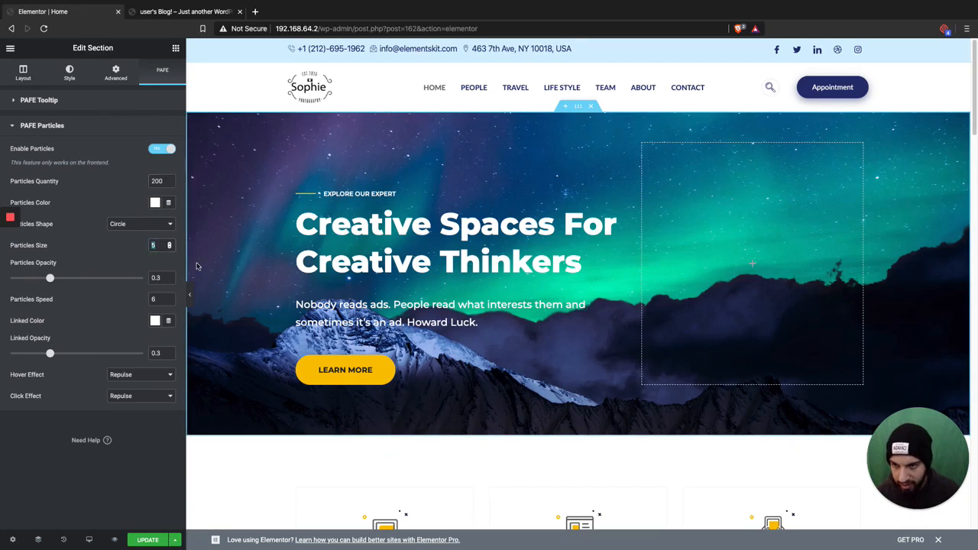
{"action": "left_click", "coordinate": [156, 244]}
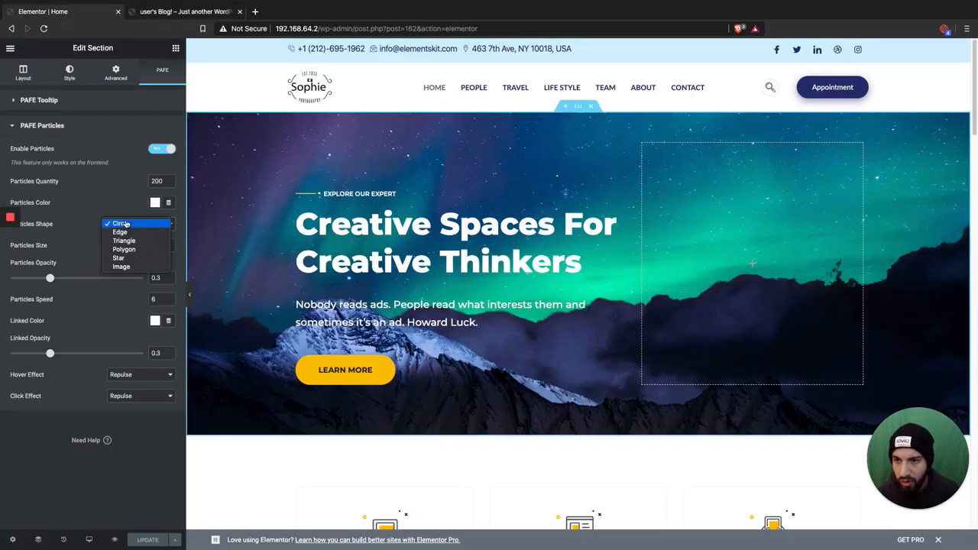
{"action": "left_click", "coordinate": [119, 223]}
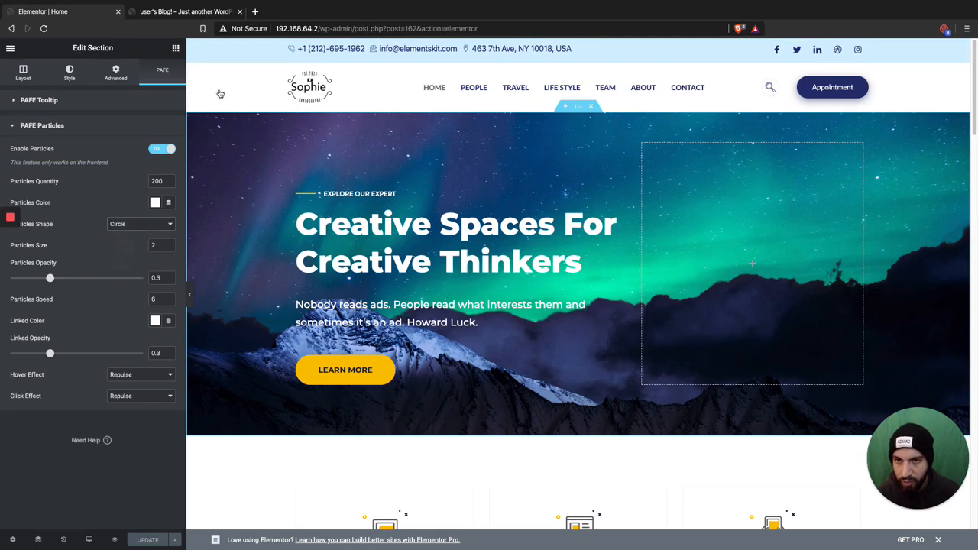
{"action": "left_click", "coordinate": [140, 223]}
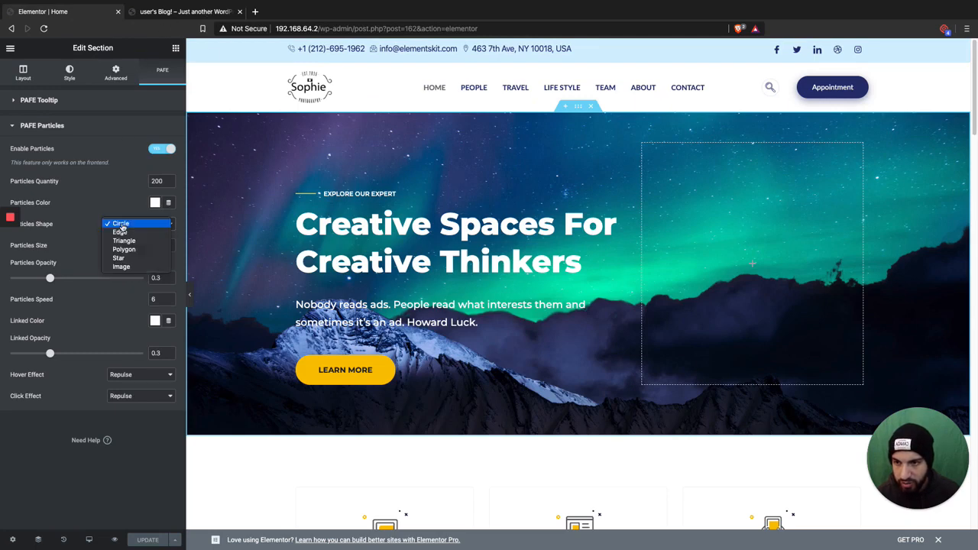
{"action": "left_click", "coordinate": [121, 266]}
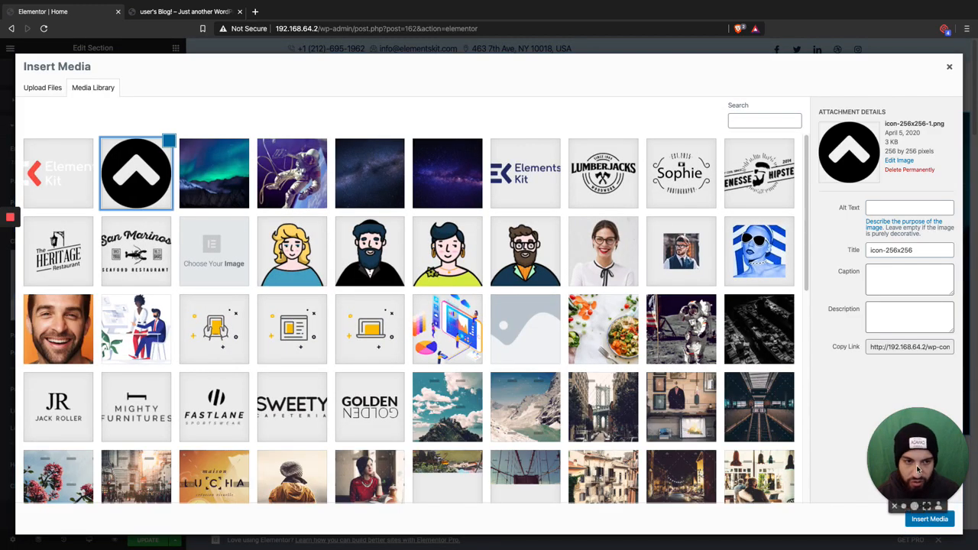
{"action": "left_click", "coordinate": [58, 173]}
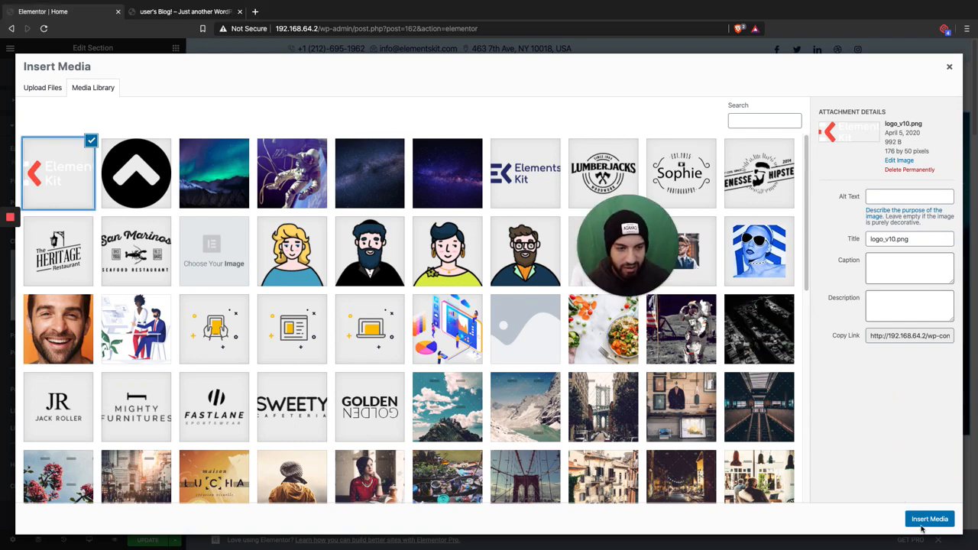
{"action": "left_click", "coordinate": [929, 520]}
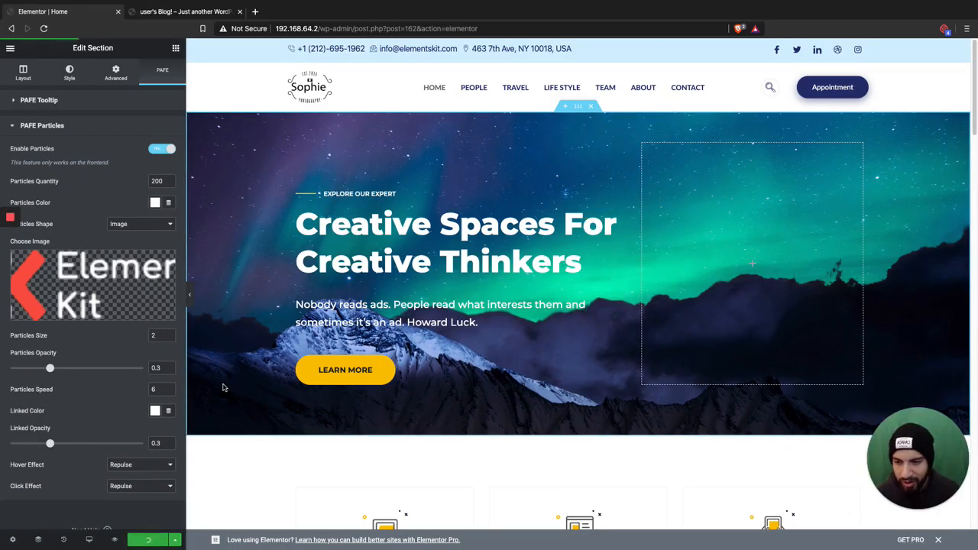
{"action": "left_click", "coordinate": [184, 12]}
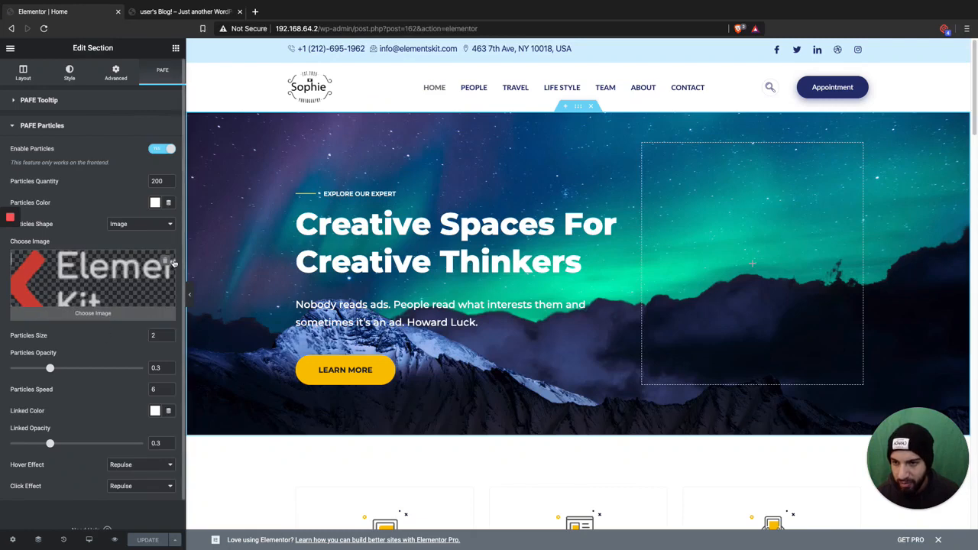
{"action": "left_click", "coordinate": [141, 223]}
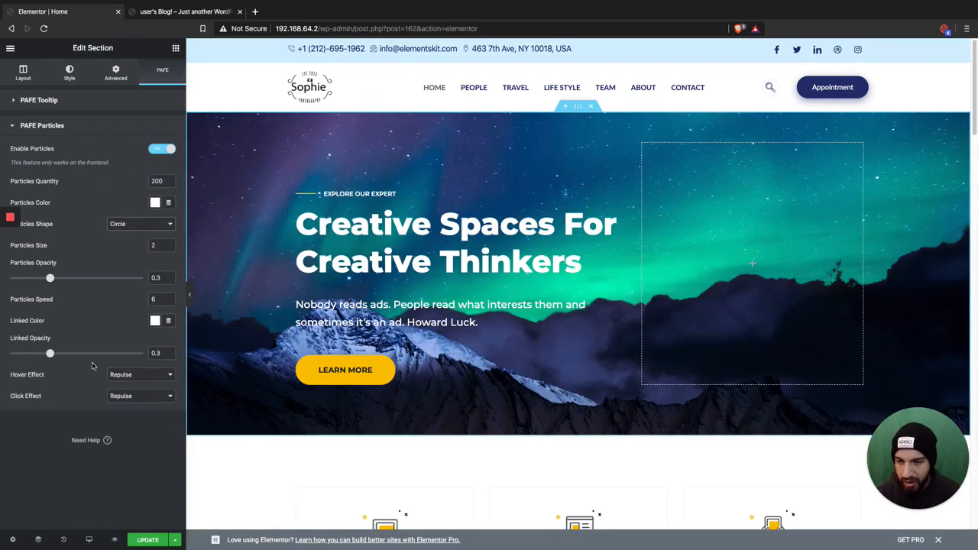
{"action": "left_click", "coordinate": [141, 374]}
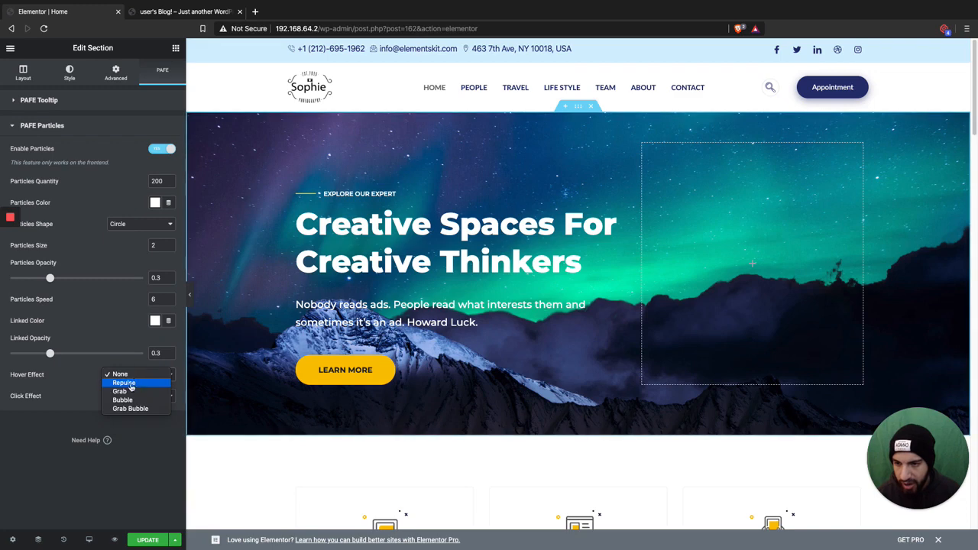
{"action": "left_click", "coordinate": [124, 382]}
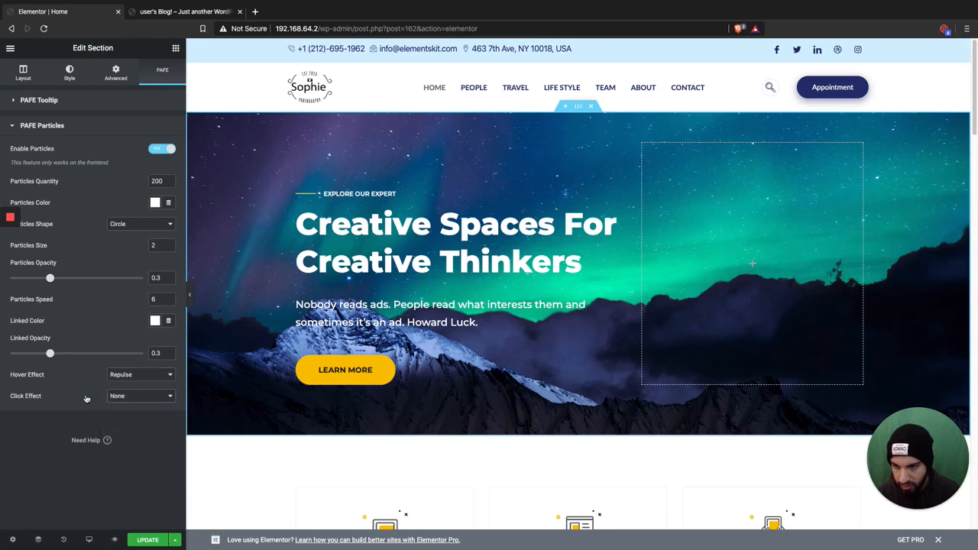
{"action": "left_click", "coordinate": [141, 375]}
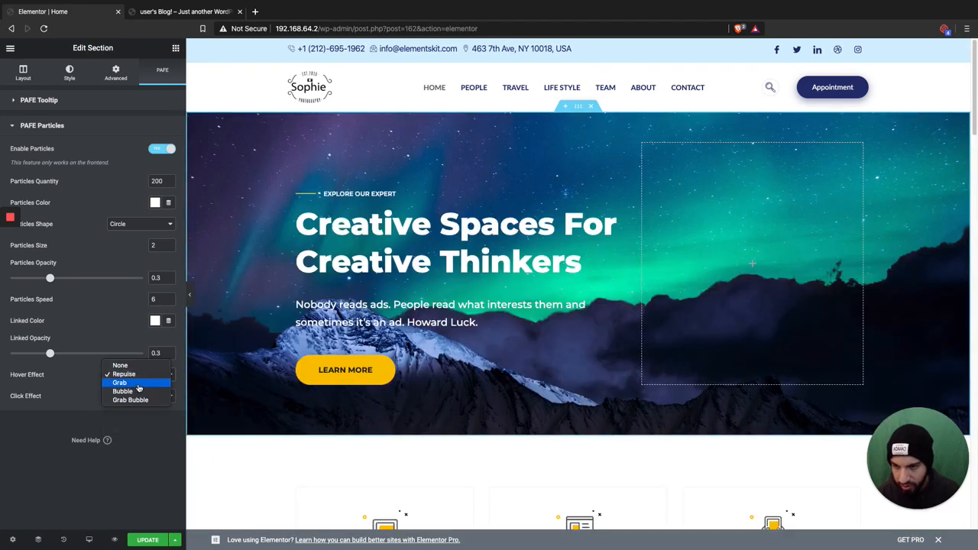
{"action": "left_click", "coordinate": [123, 373]}
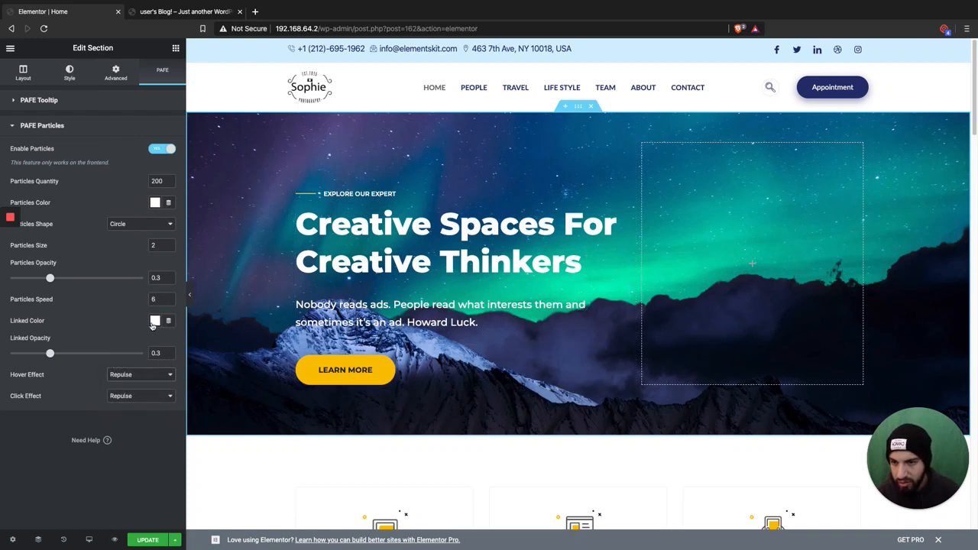
{"action": "left_click", "coordinate": [156, 298]}
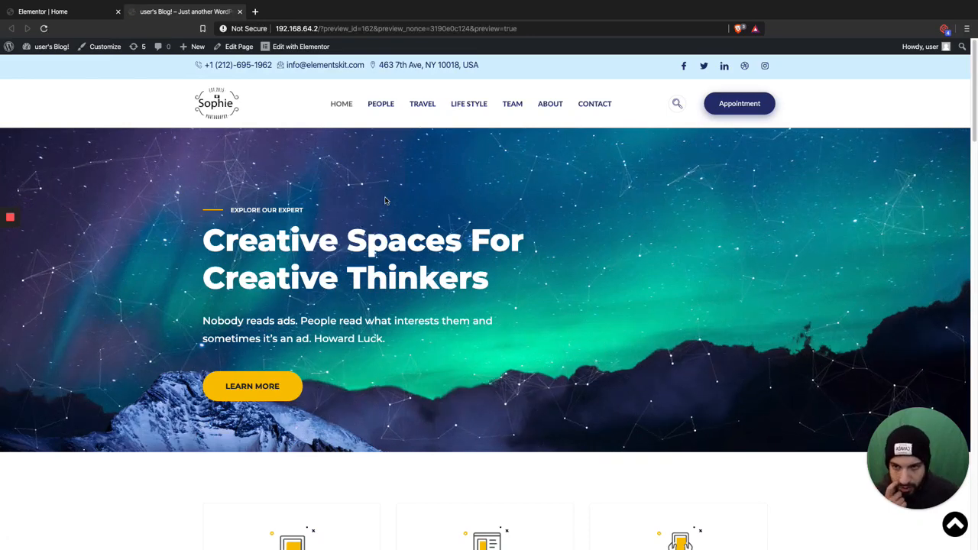
{"action": "mouse_move", "coordinate": [630, 413]}
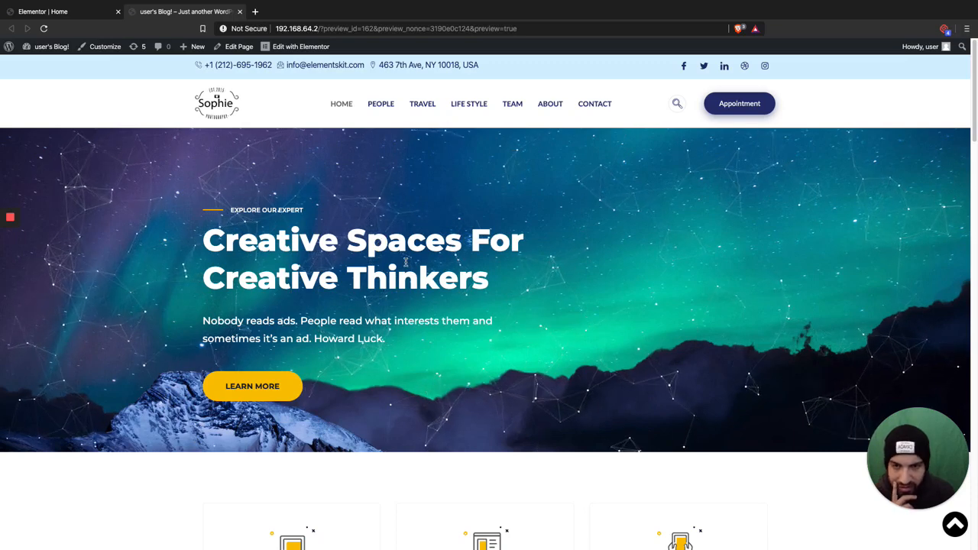
- Scroll the live homepage preview to watch the white particle network over the aurora
{"action": "scroll", "scroll_direction": "down", "scroll_amount": 3}
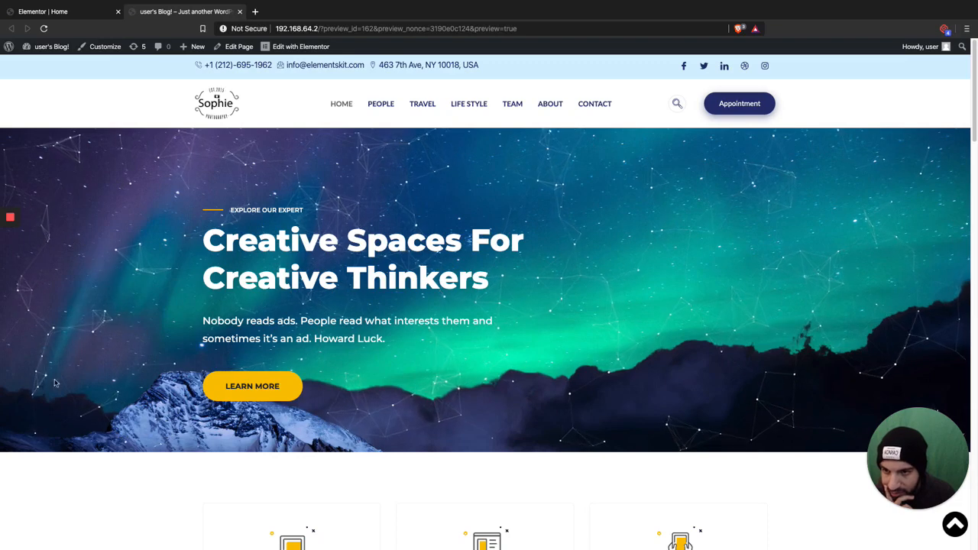
{"action": "mouse_move", "coordinate": [514, 200]}
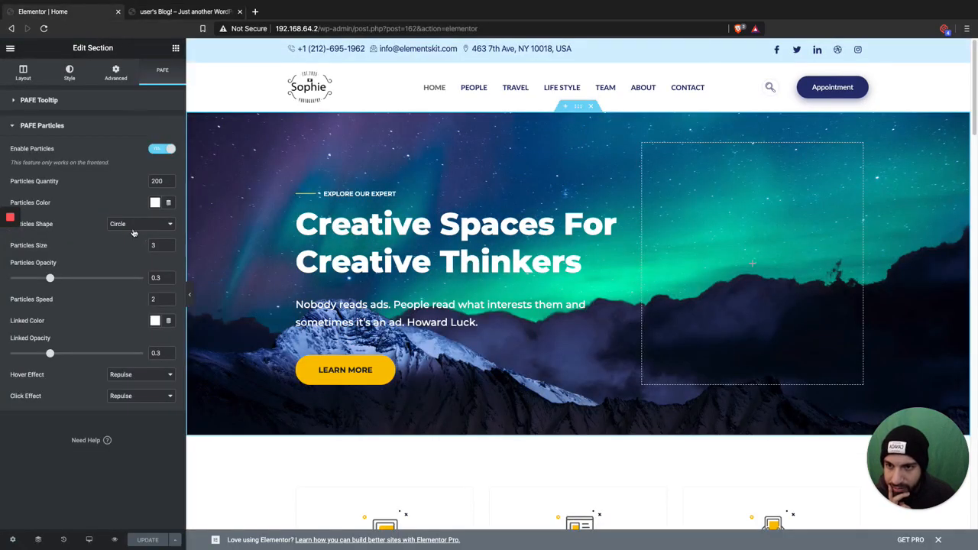
- Set particle speed 2, size 2 and reduce the quantity to 150
{"action": "left_click", "coordinate": [172, 248]}
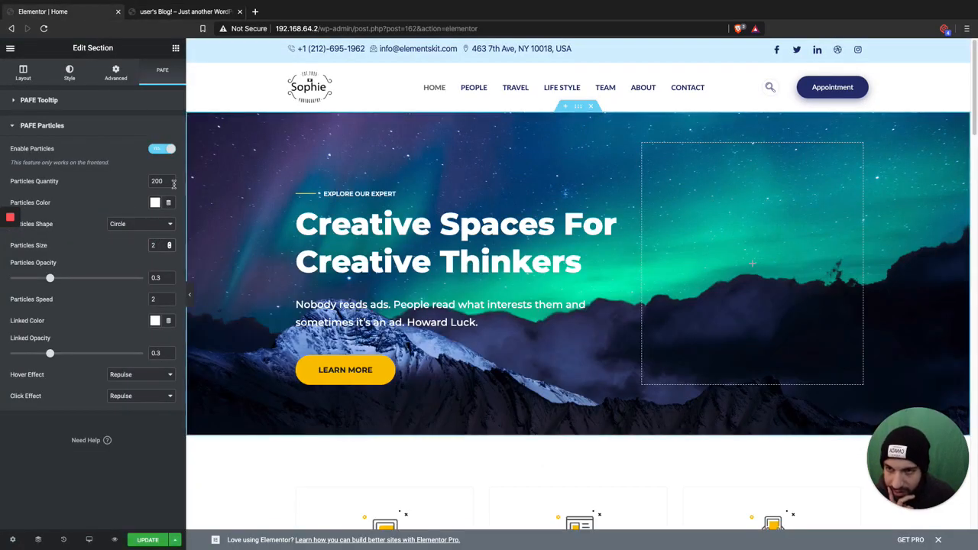
{"action": "left_click", "coordinate": [156, 181]}
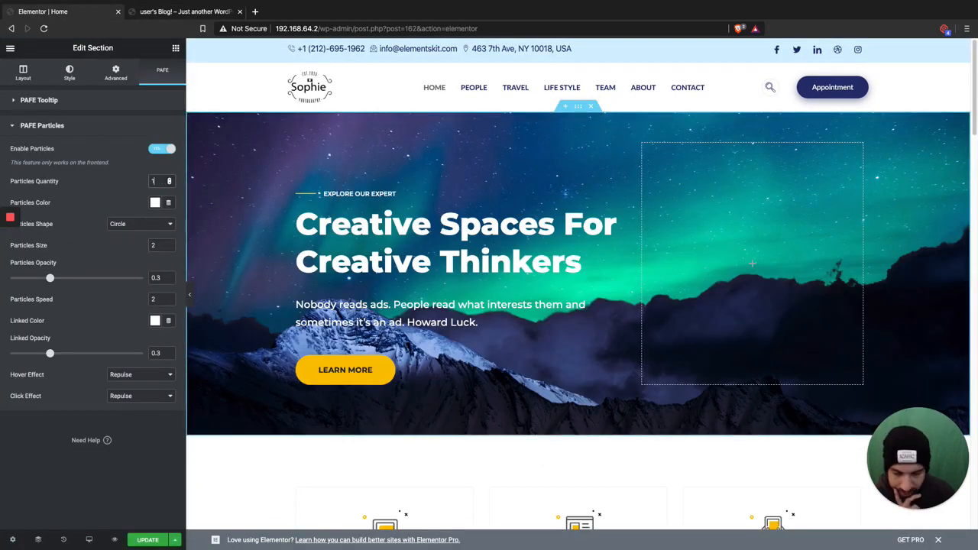
{"action": "type", "text": "150"}
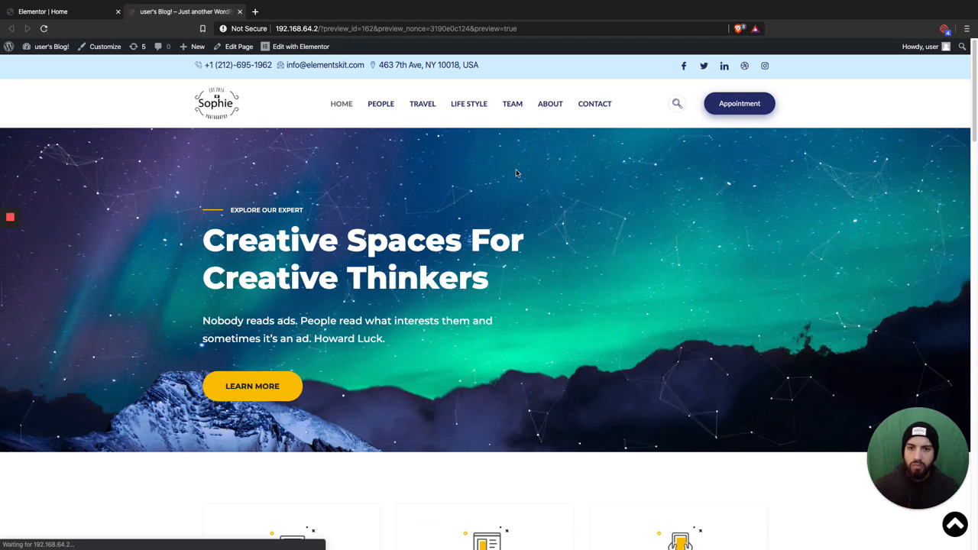
{"action": "mouse_move", "coordinate": [875, 368]}
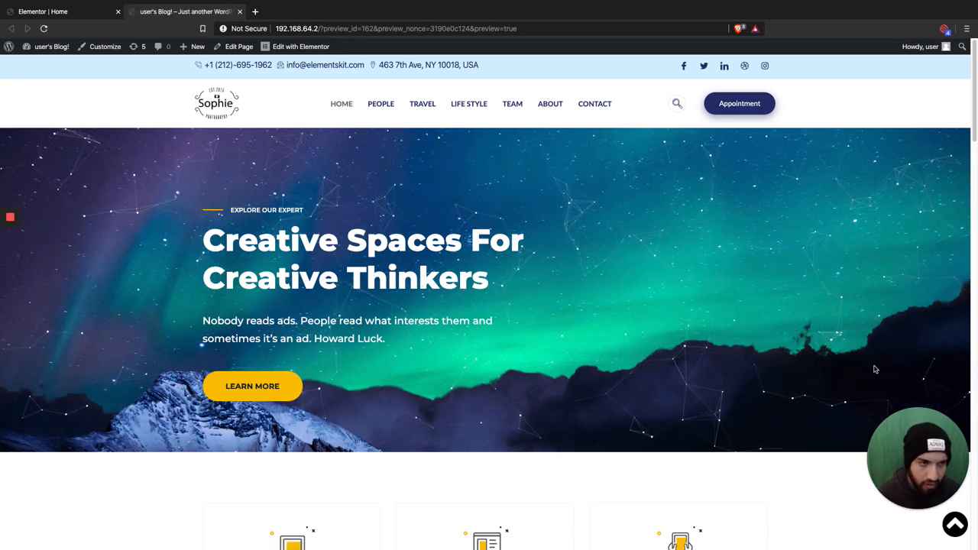
{"action": "mouse_move", "coordinate": [312, 196]}
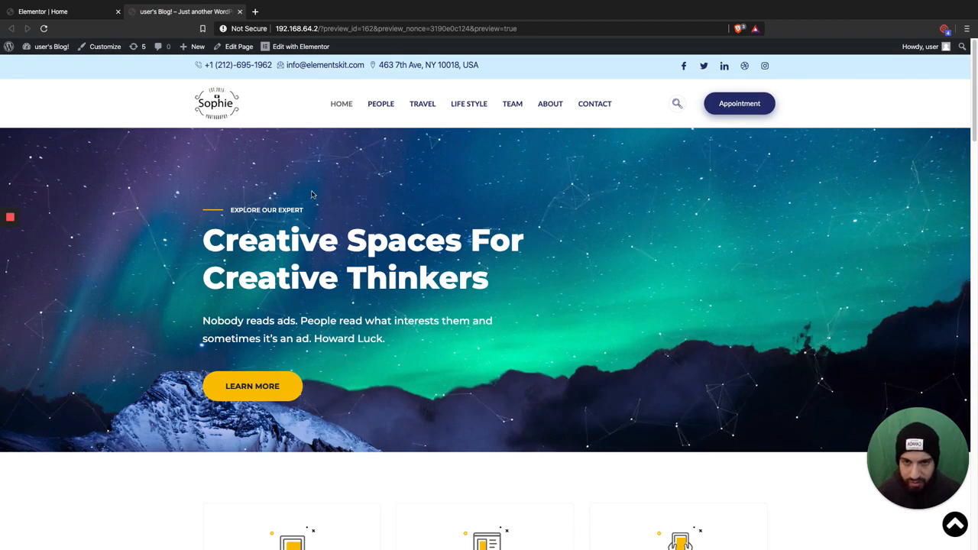
- Scroll the reloaded homepage down and back to the hero's sparser, slower particle network
{"action": "scroll", "scroll_direction": "down", "scroll_amount": 3}
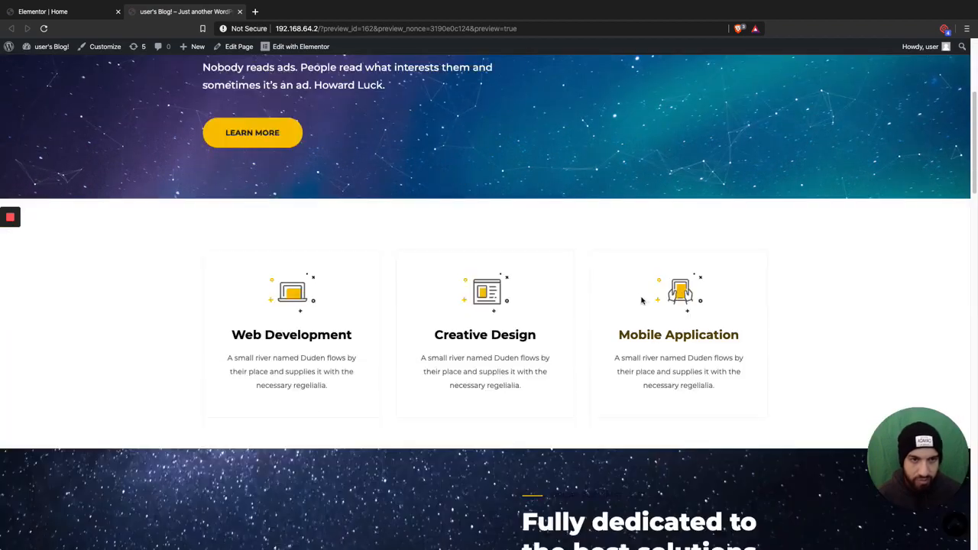
{"action": "scroll", "scroll_direction": "down", "scroll_amount": 3}
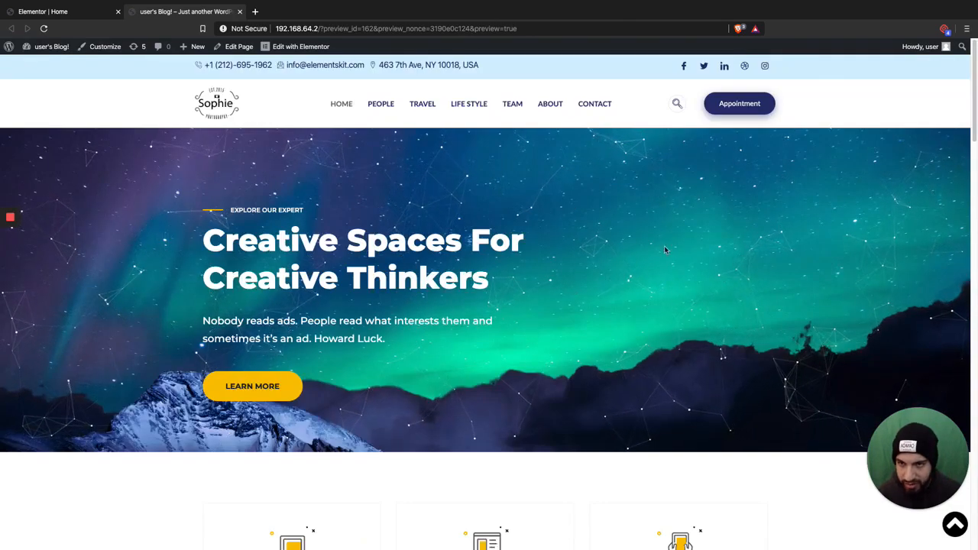
{"action": "scroll", "scroll_direction": "down", "scroll_amount": 3}
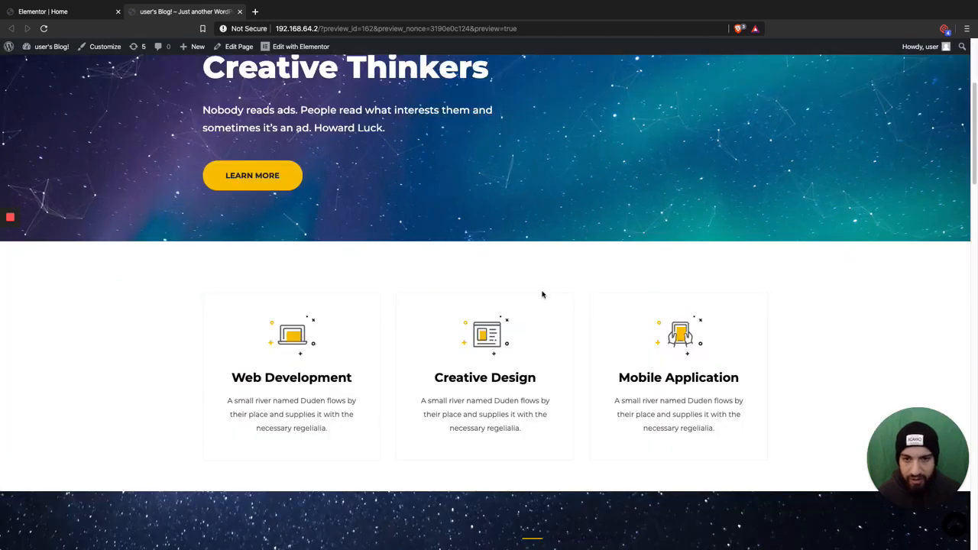
{"action": "scroll", "scroll_direction": "up", "scroll_amount": 3}
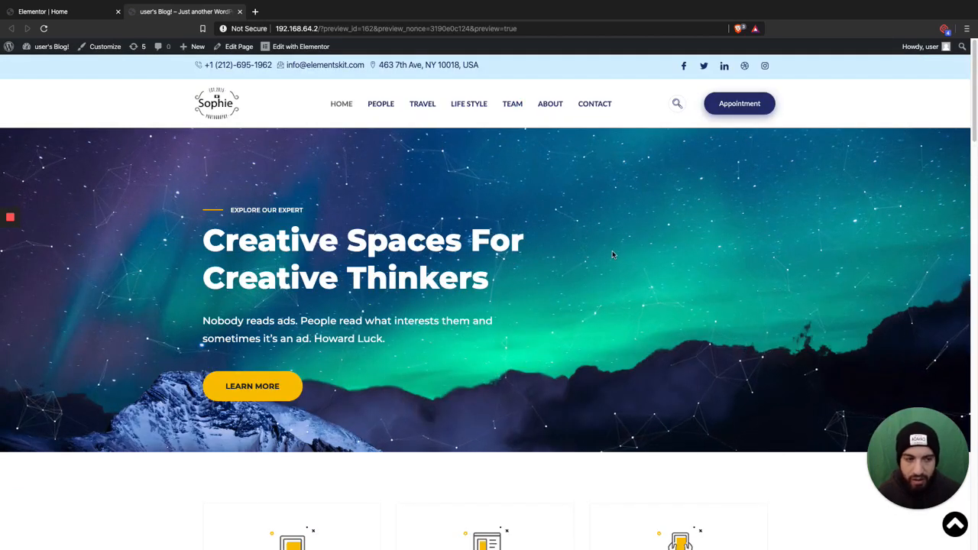
{"action": "mouse_move", "coordinate": [413, 201]}
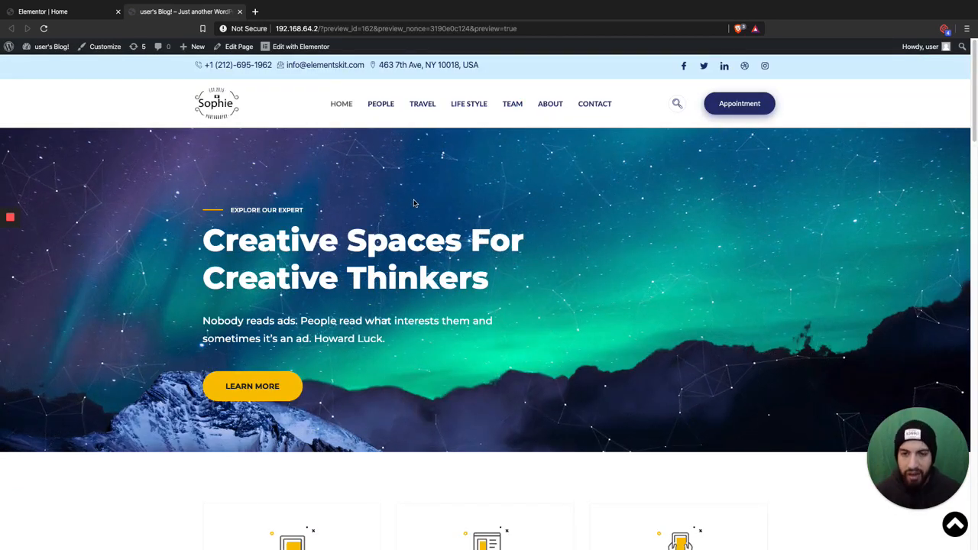